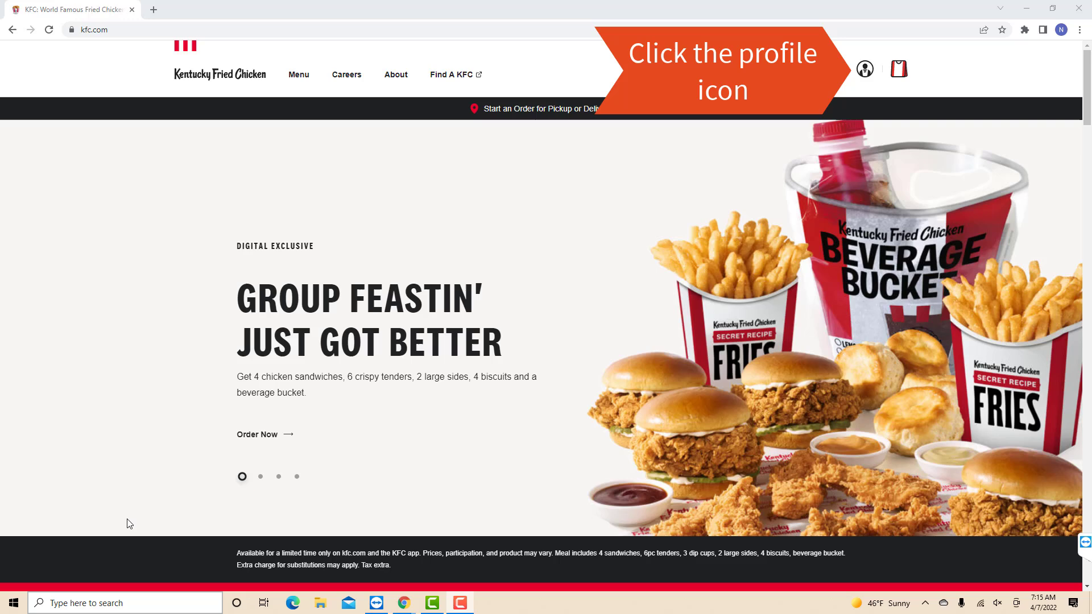
# Go to the KFC login page from the header profile icon.
pyautogui.click(863, 69)
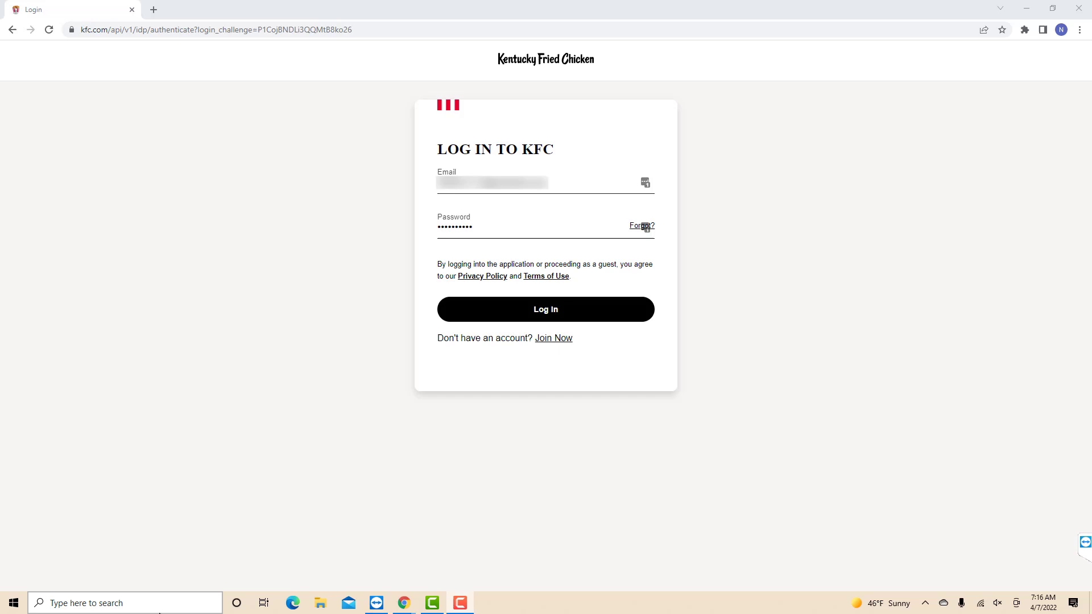
# Log in, then open the account page showing the greeting and no past orders.
pyautogui.click(546, 309)
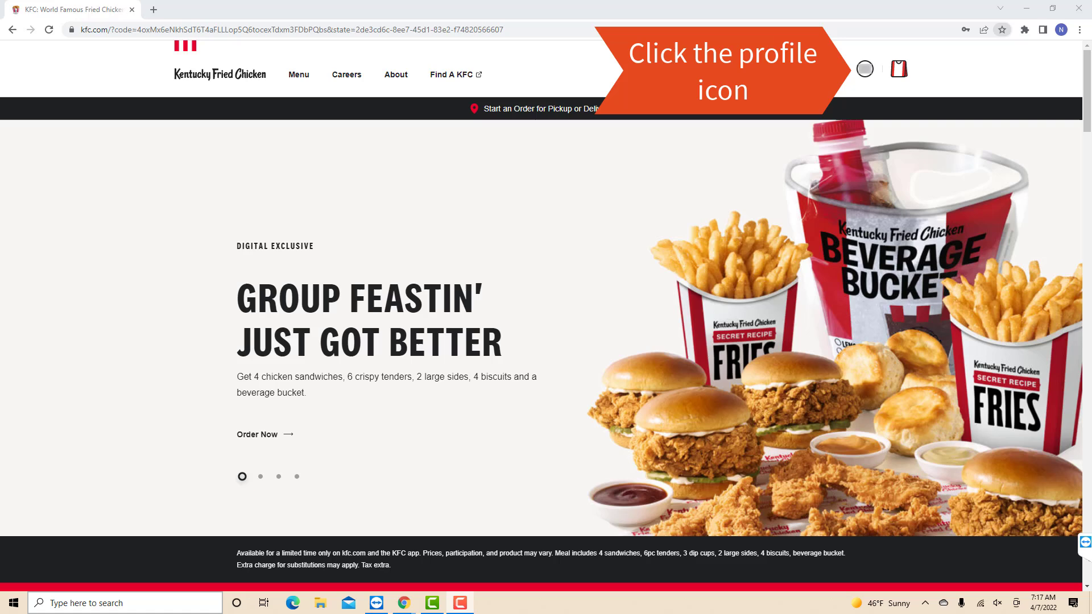
pyautogui.click(865, 69)
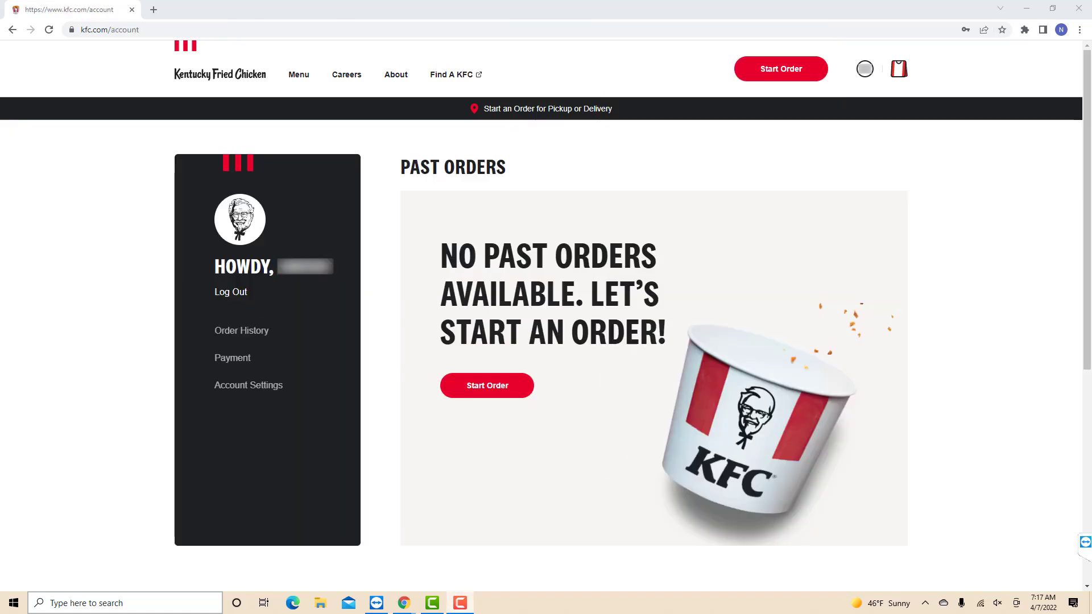
# Open Payment in the account sidebar, bringing up the Start Your Order pop-up.
pyautogui.click(232, 357)
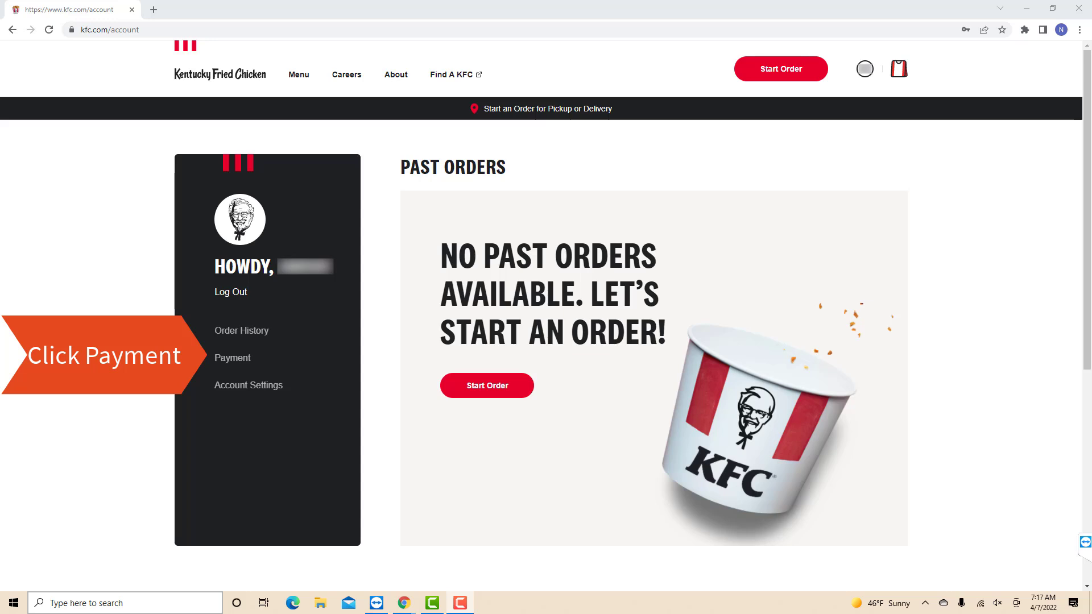
pyautogui.click(232, 358)
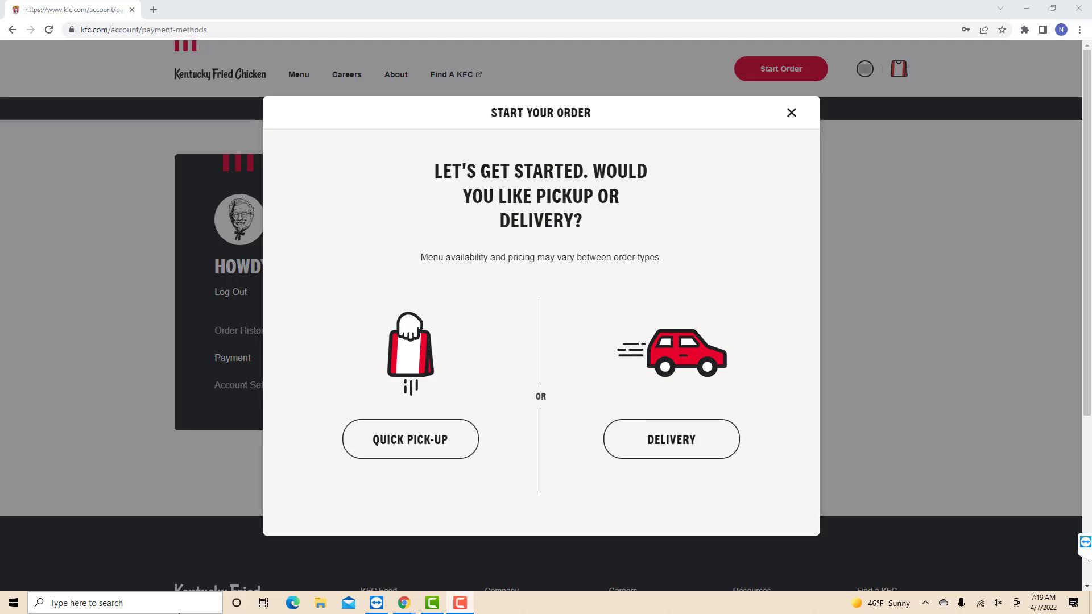
# Try Delivery in the Start Your Order pop-up, then switch to Quick Pick-Up.
pyautogui.click(410, 439)
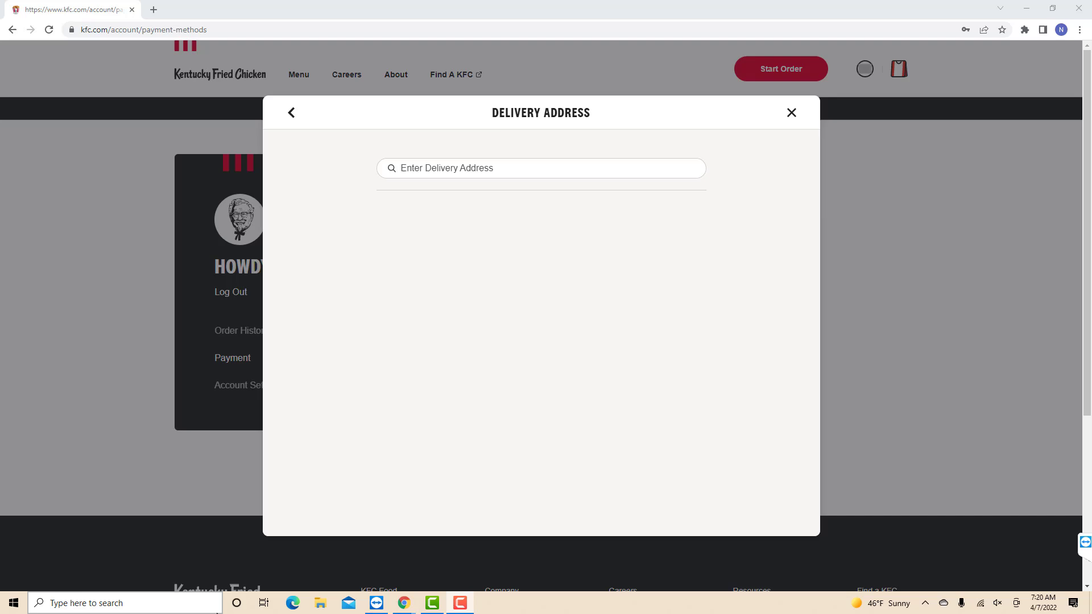
pyautogui.click(791, 112)
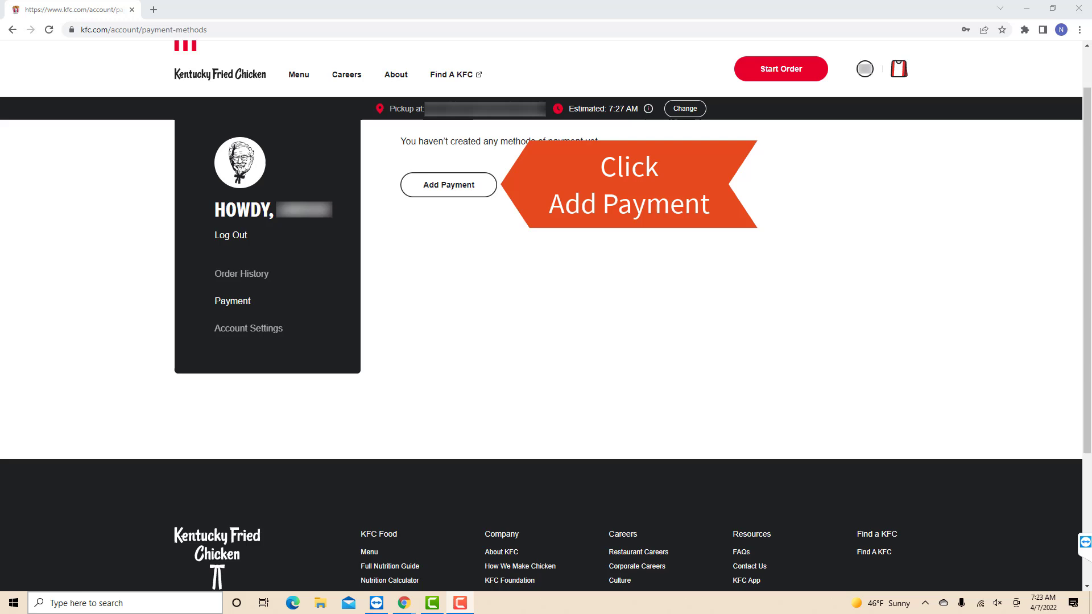
# Add a Mastercard with name, number, expiry, CVV and billing zip, then save it.
pyautogui.click(448, 184)
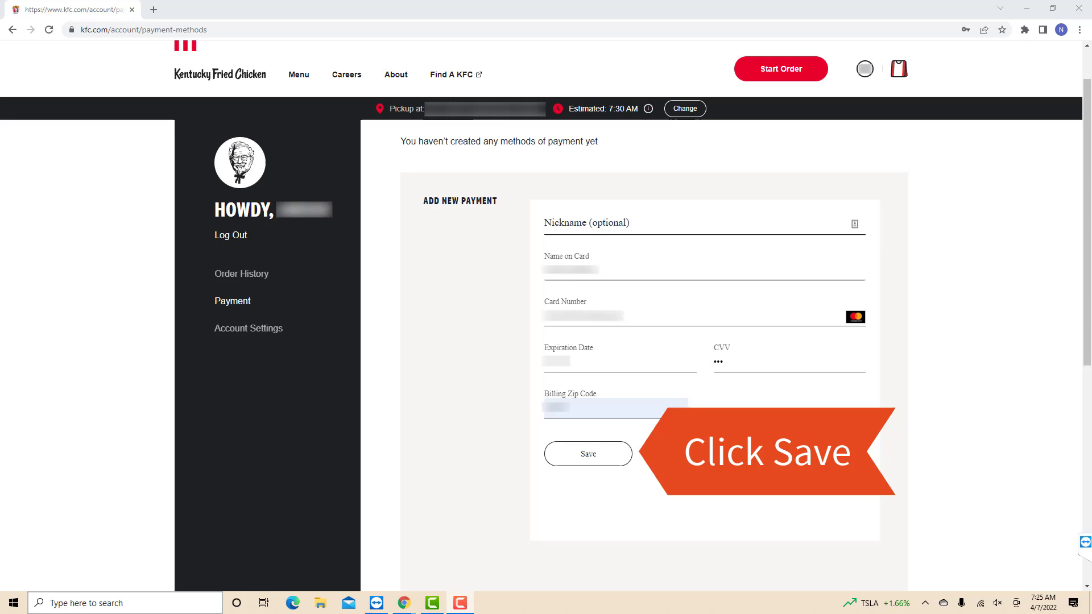
pyautogui.click(587, 453)
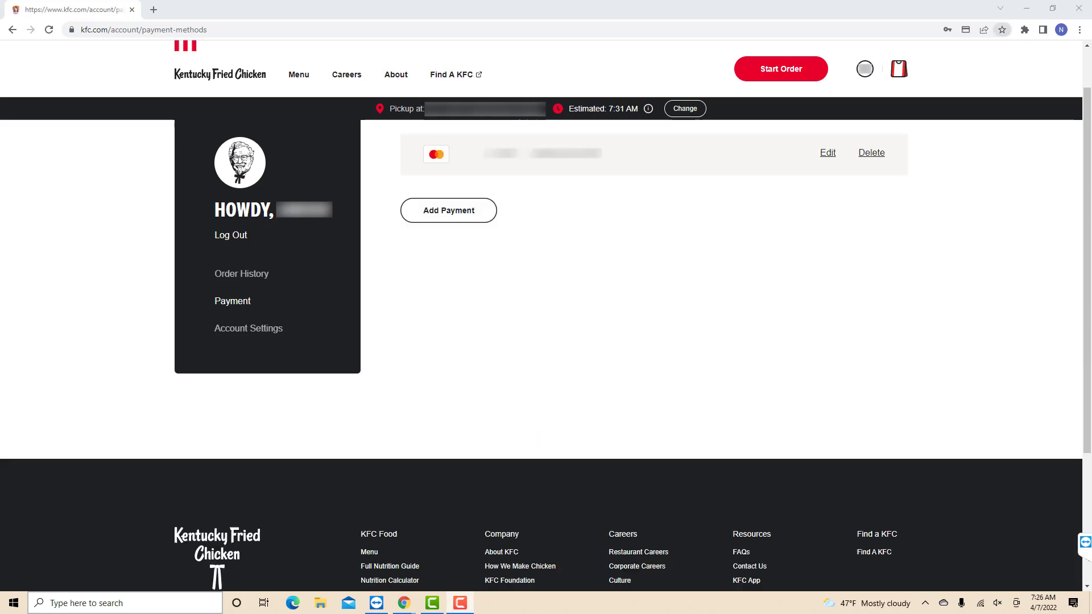